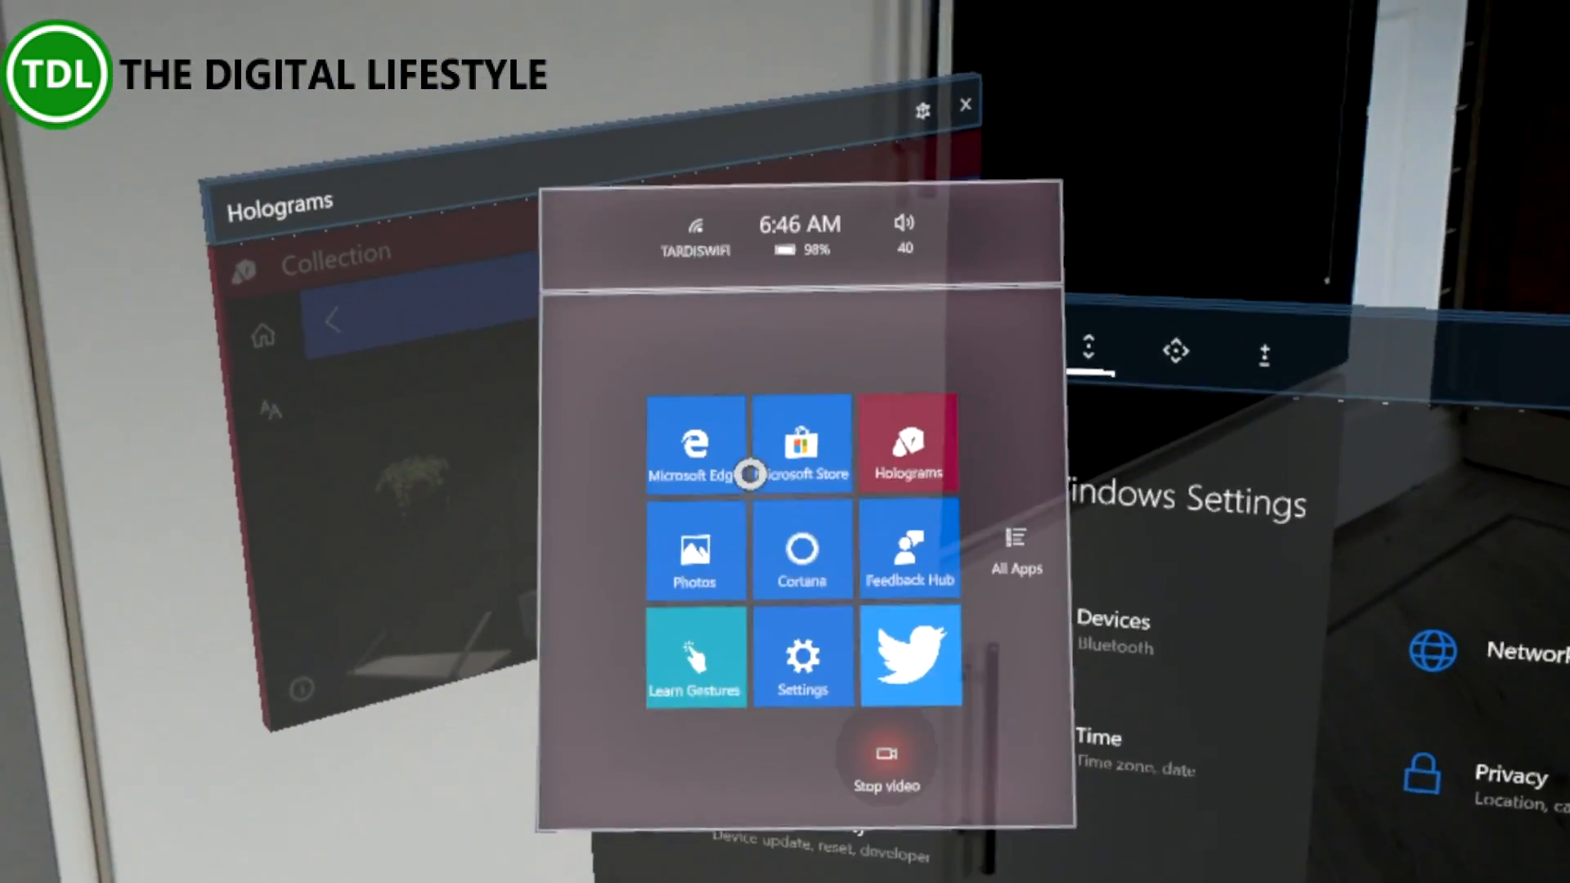
- Launch Microsoft Edge from Start and expand its More actions menu
left_click(800, 443)
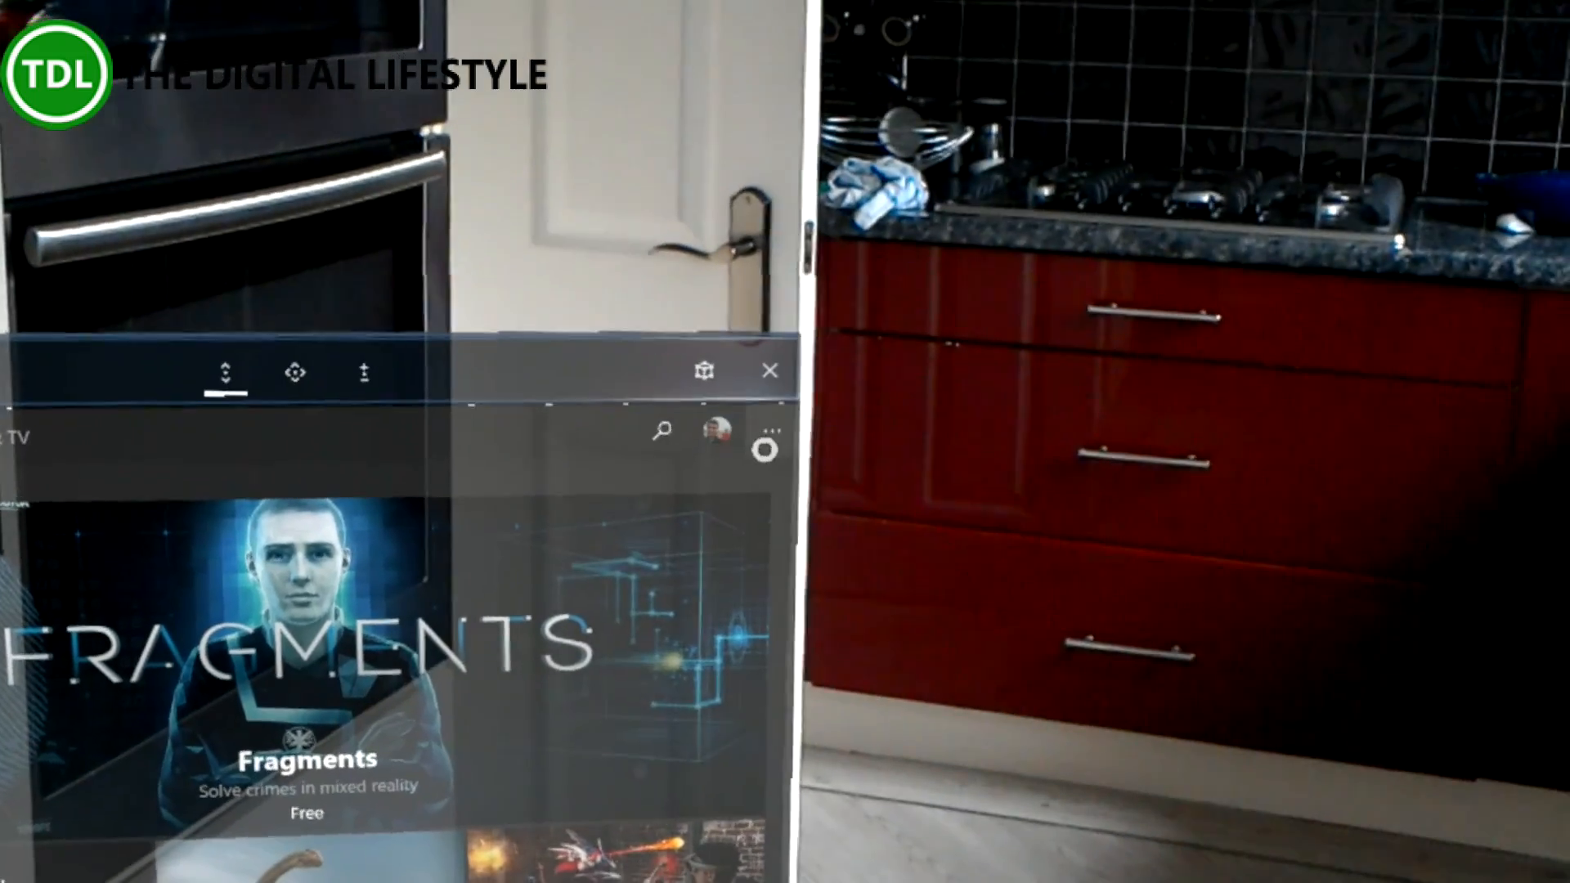
left_click(765, 445)
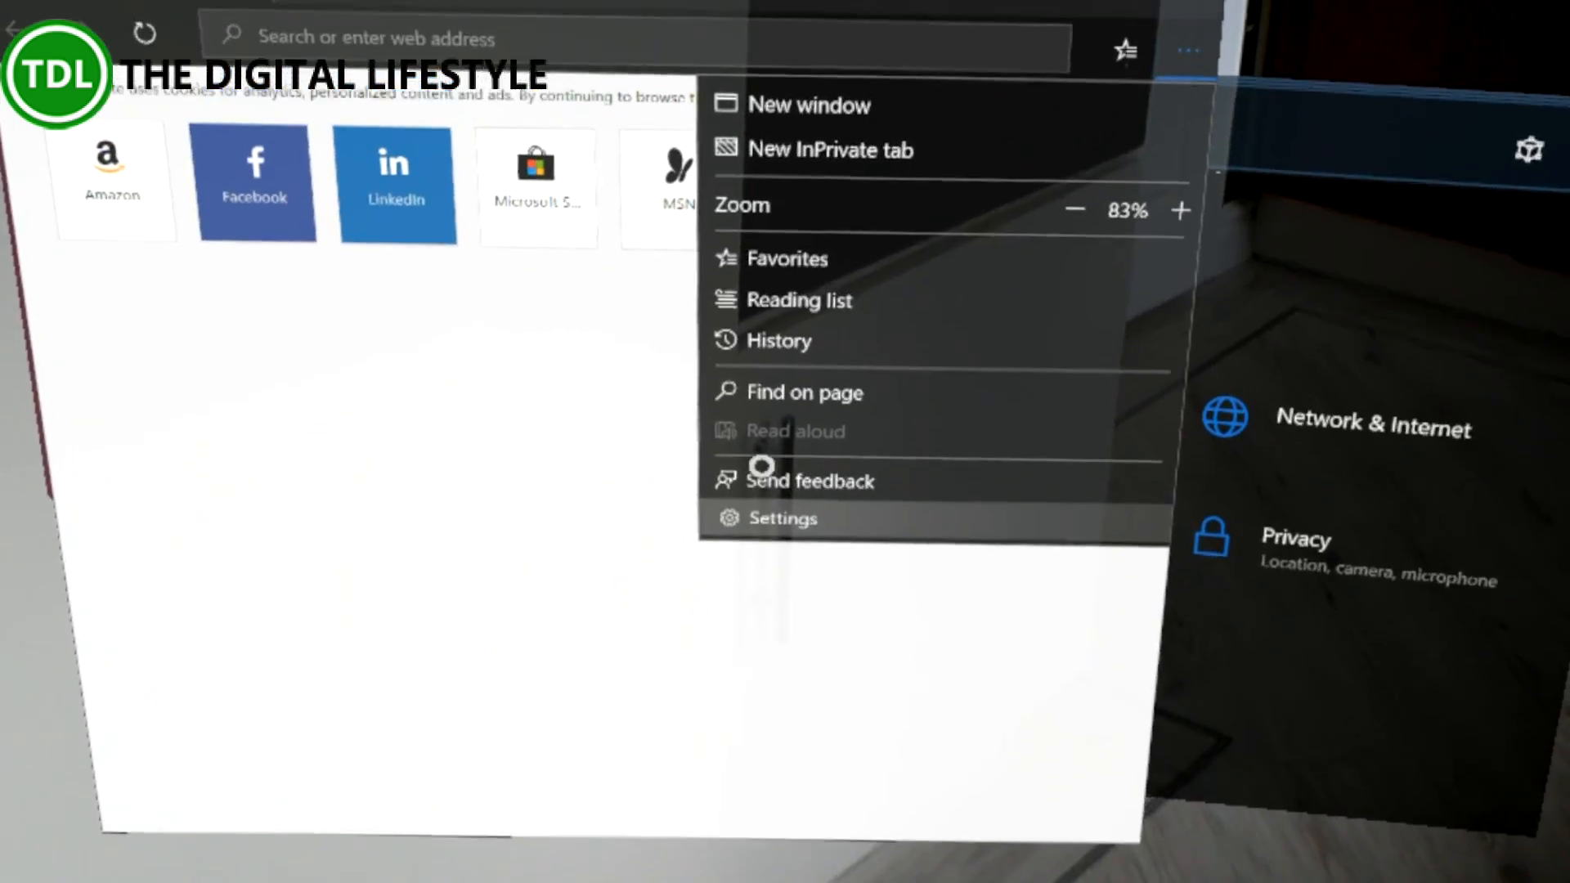
- In Edge Settings, switch 'Choose a theme' from Dark to Light and reopen the theme list
left_click(783, 518)
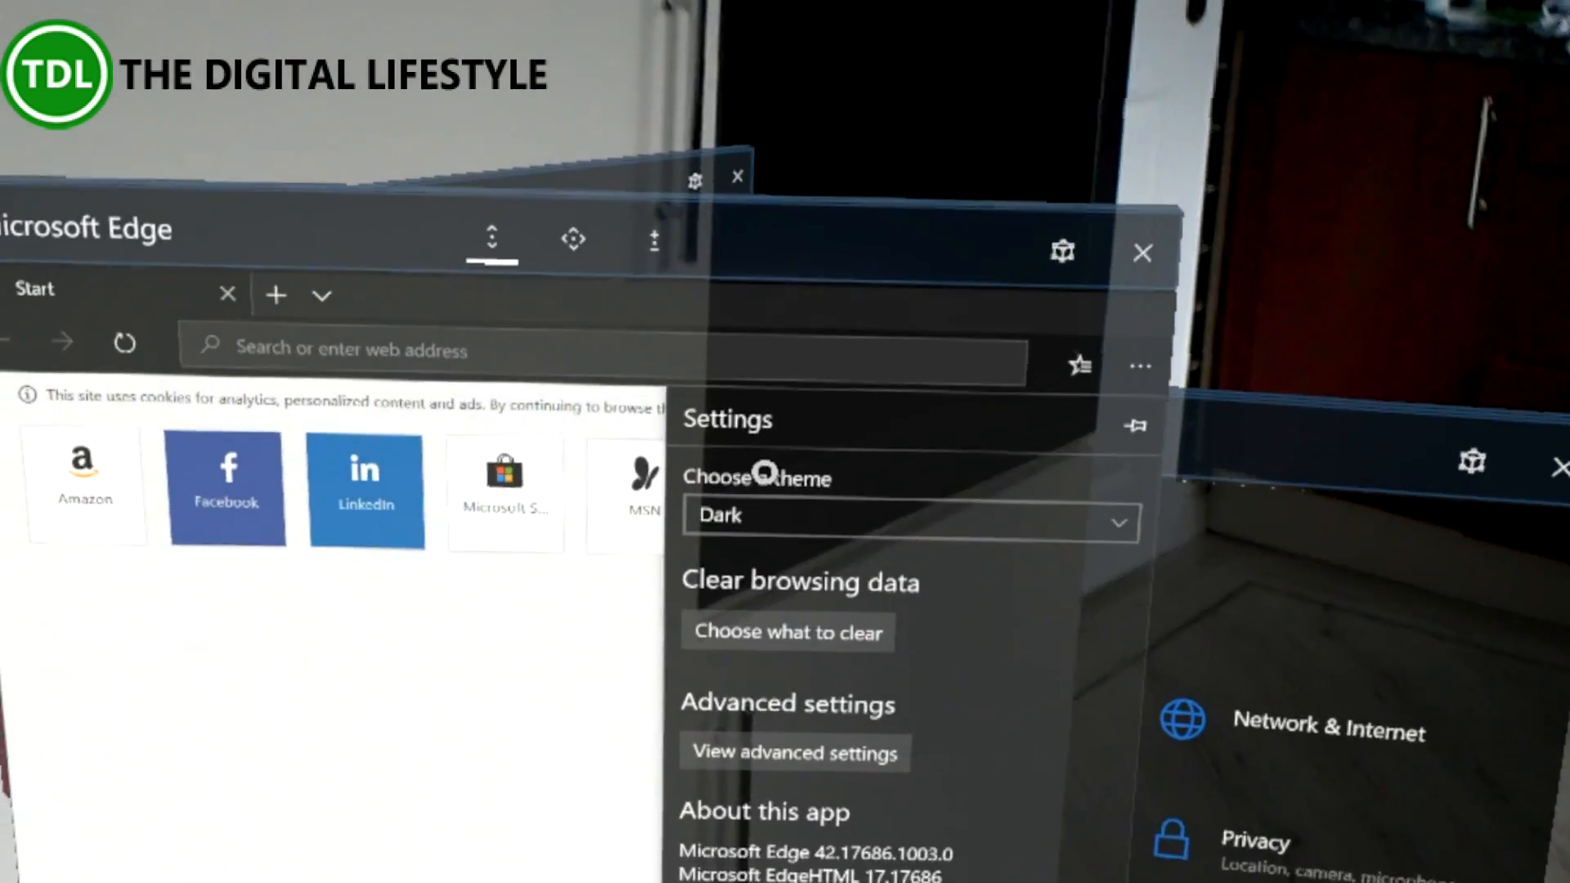
left_click(909, 515)
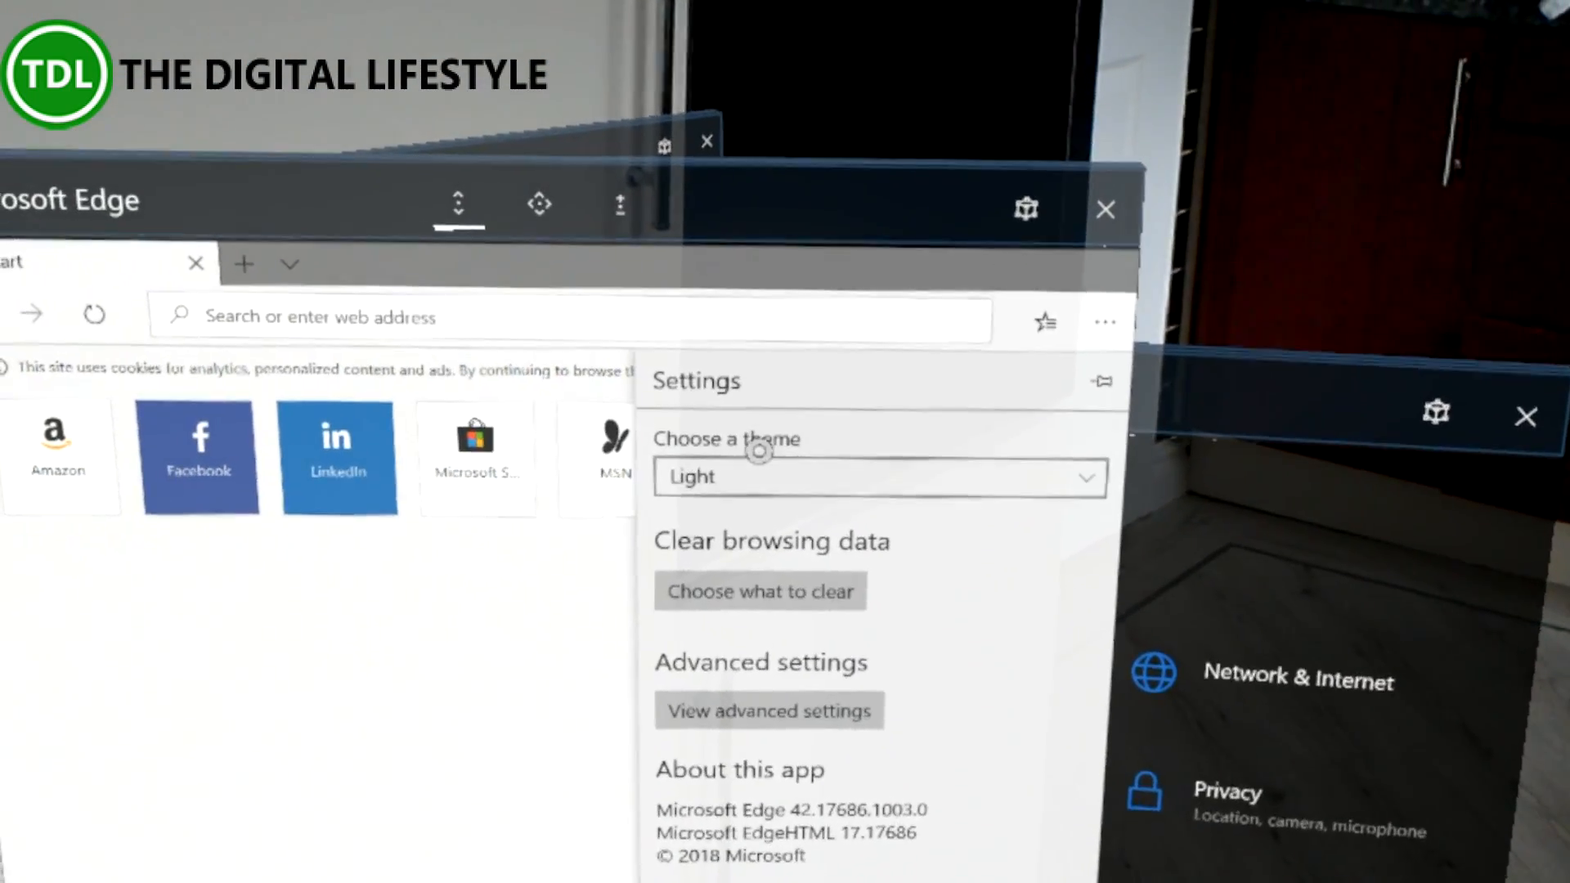
left_click(880, 476)
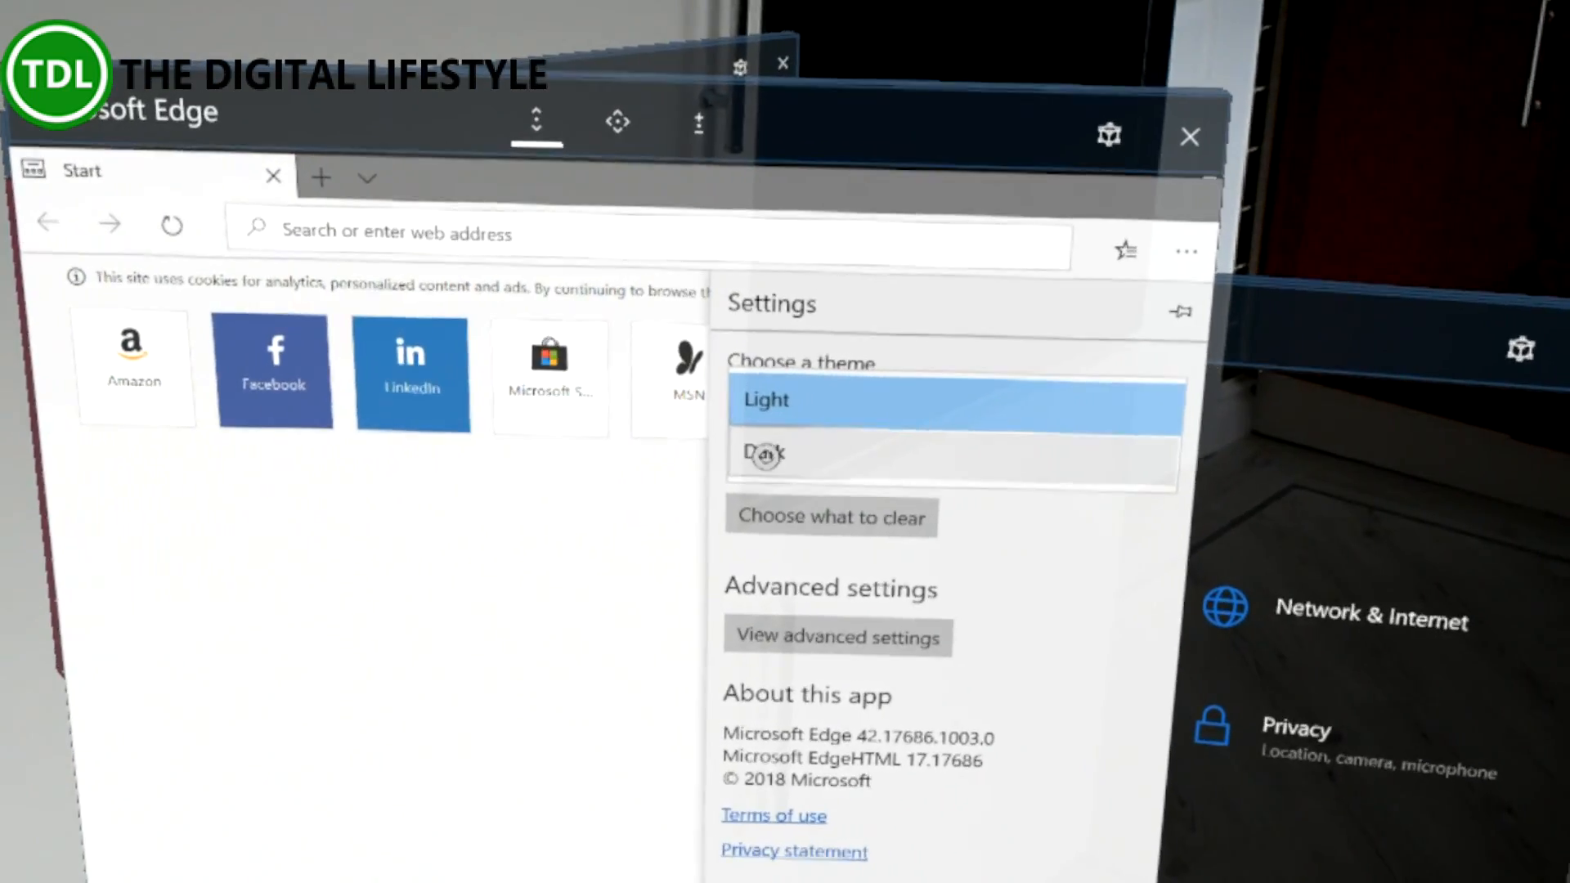
- Set the Edge theme back to Dark, then show All Apps in the Start menu
left_click(763, 451)
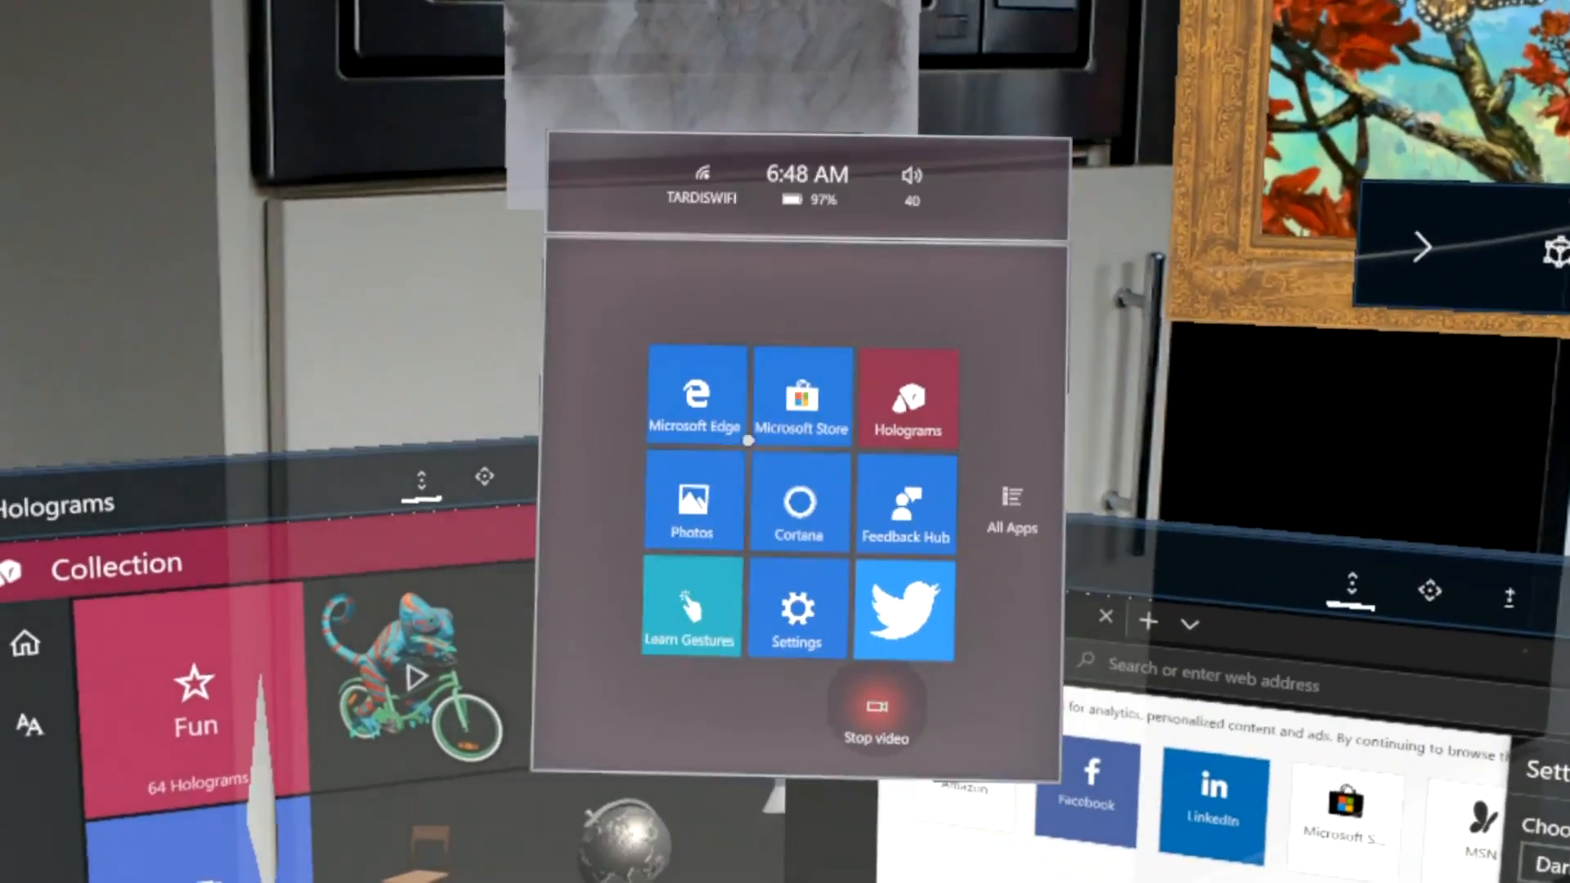
left_click(1011, 500)
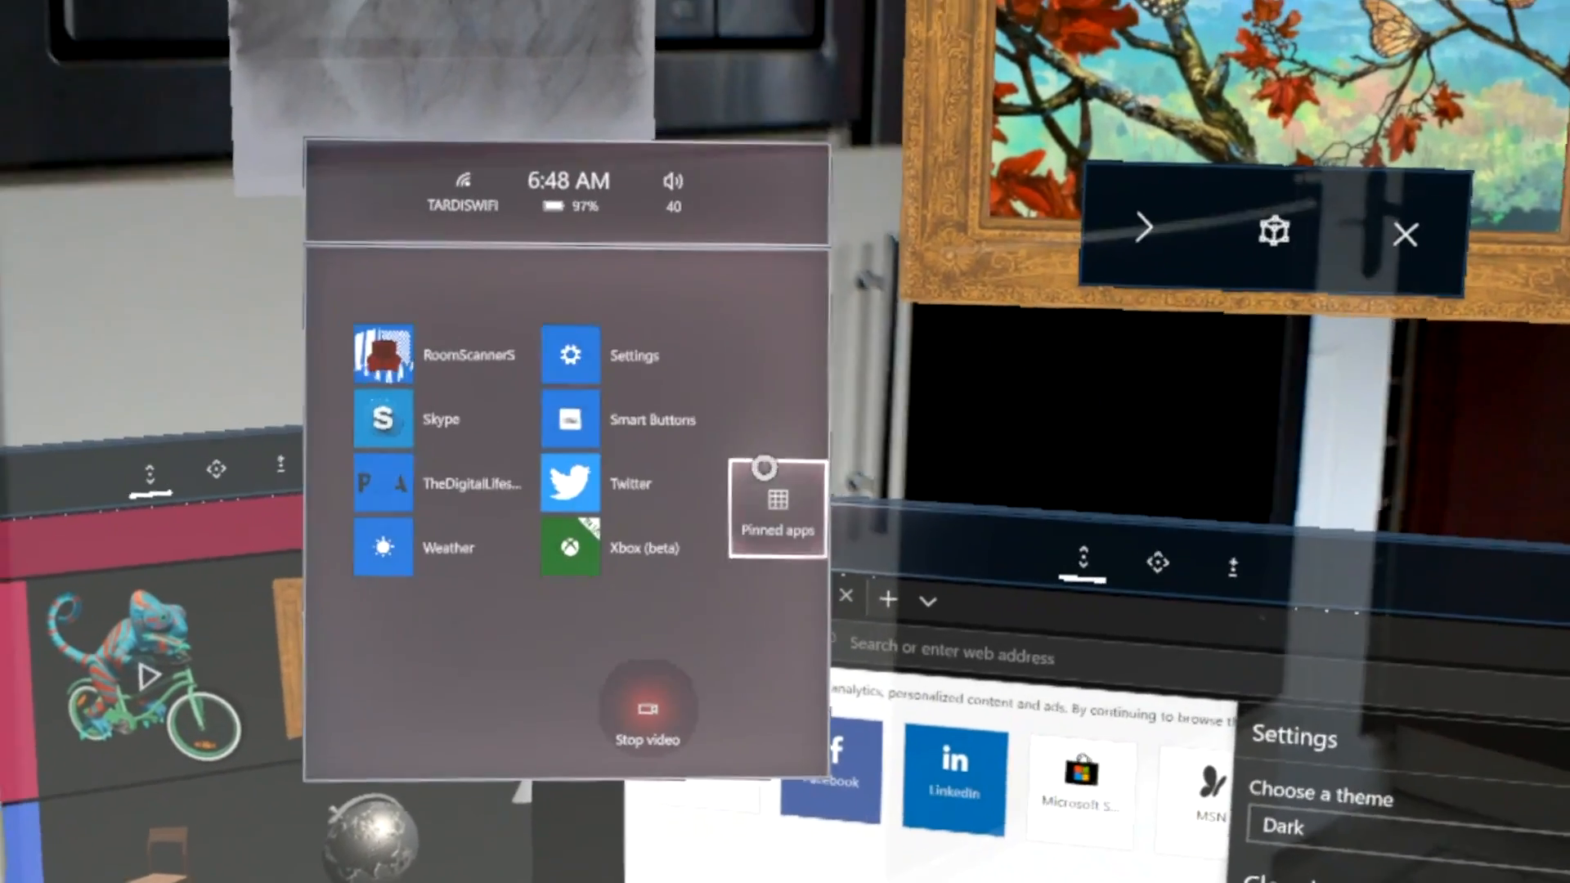